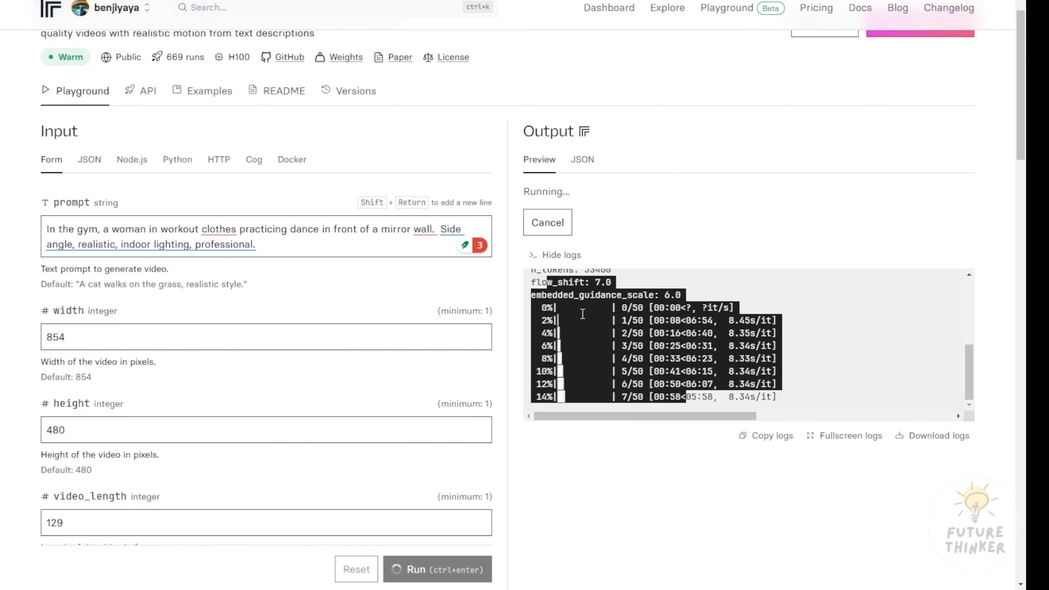
mouse_move(674, 401)
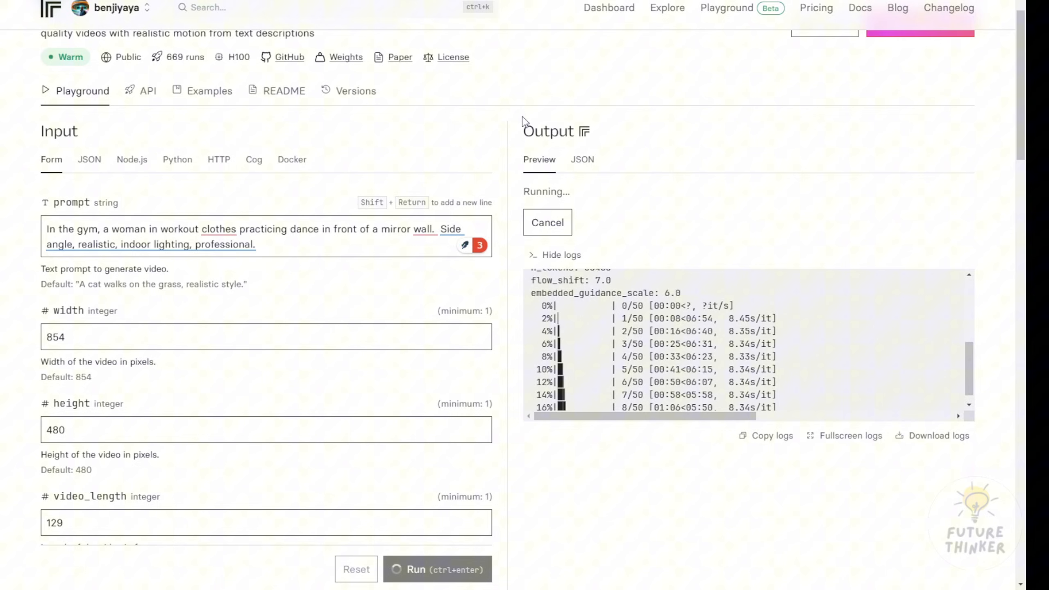
Play the finished dance clip in the Output preview and review the logs confirming 50 inference steps.
scroll("up", 3)
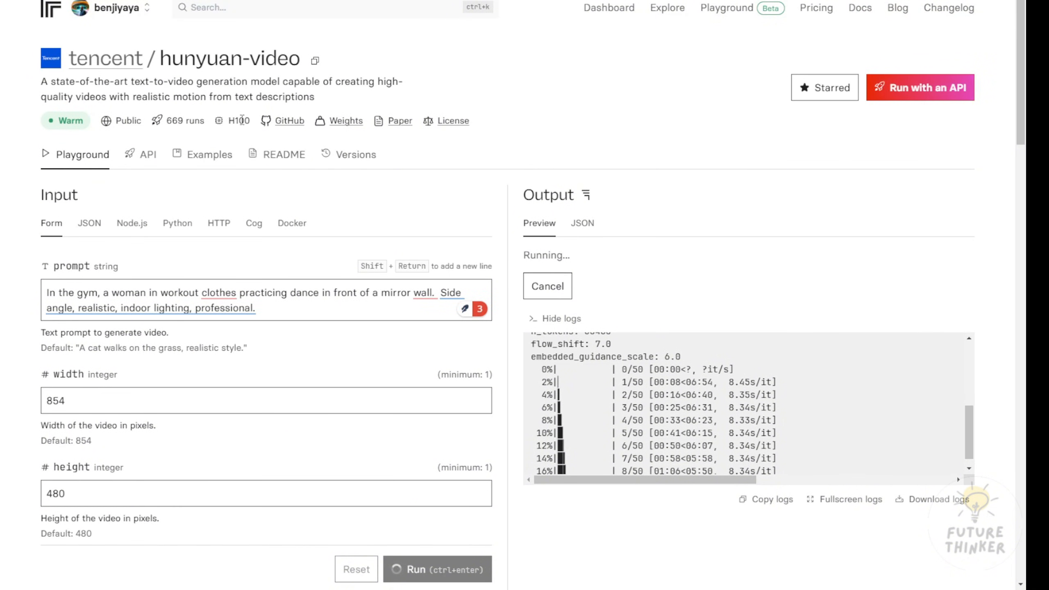
mouse_move(395, 191)
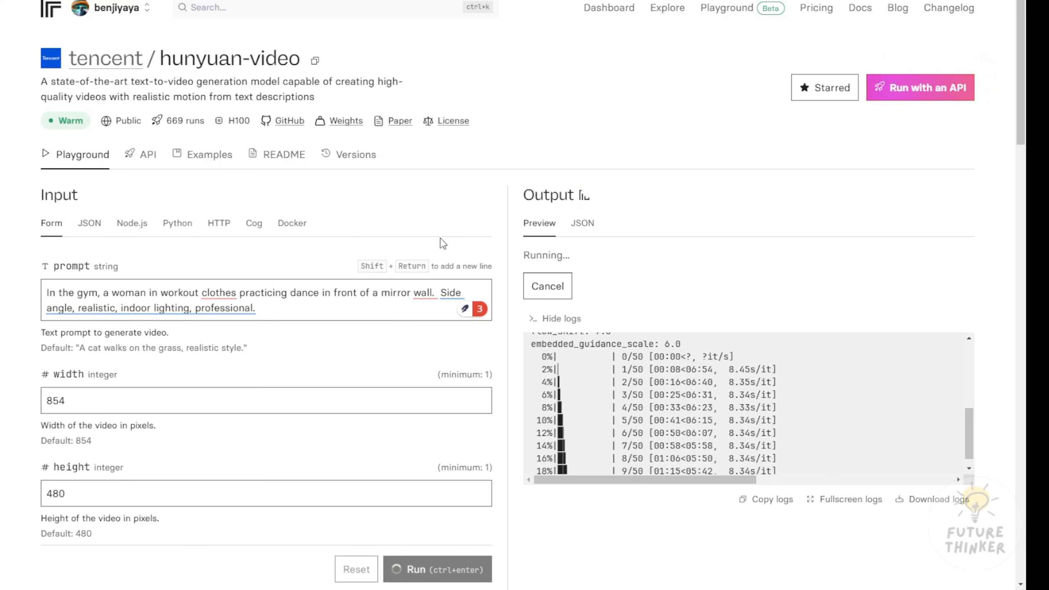
mouse_move(801, 221)
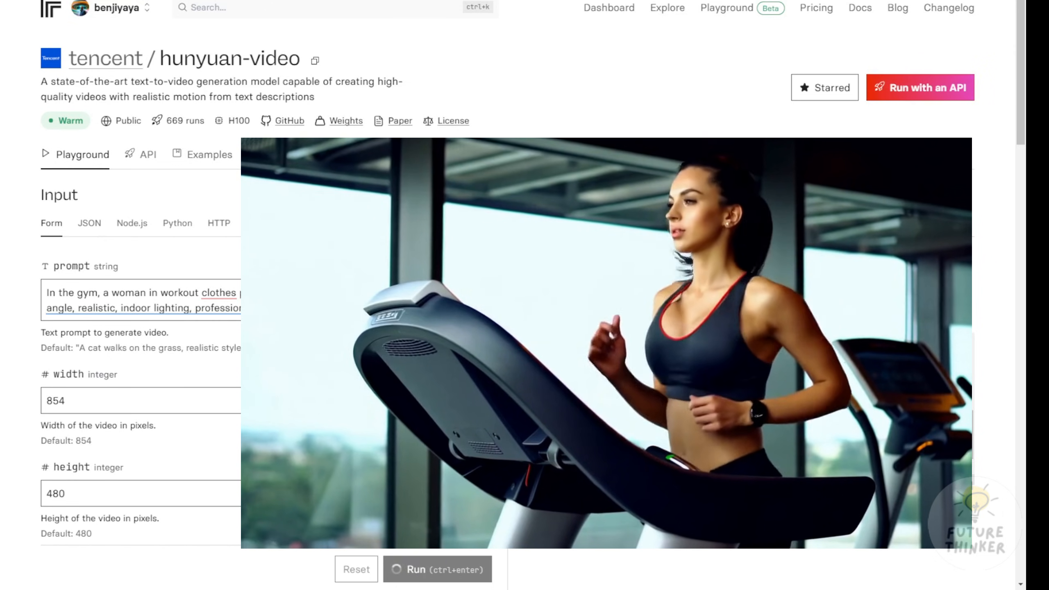
left_click(436, 569)
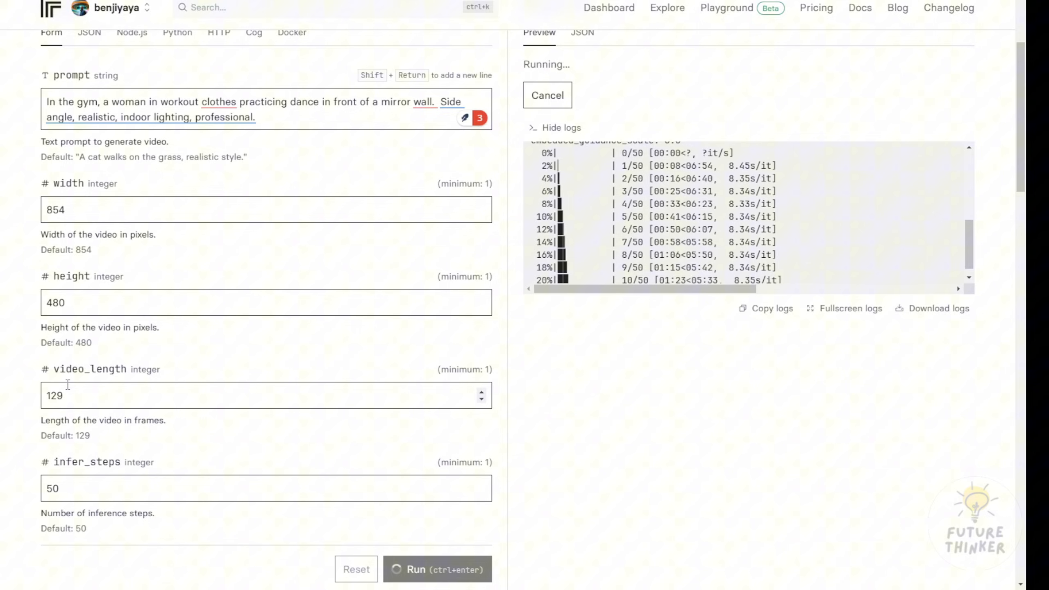
scroll("down", 3)
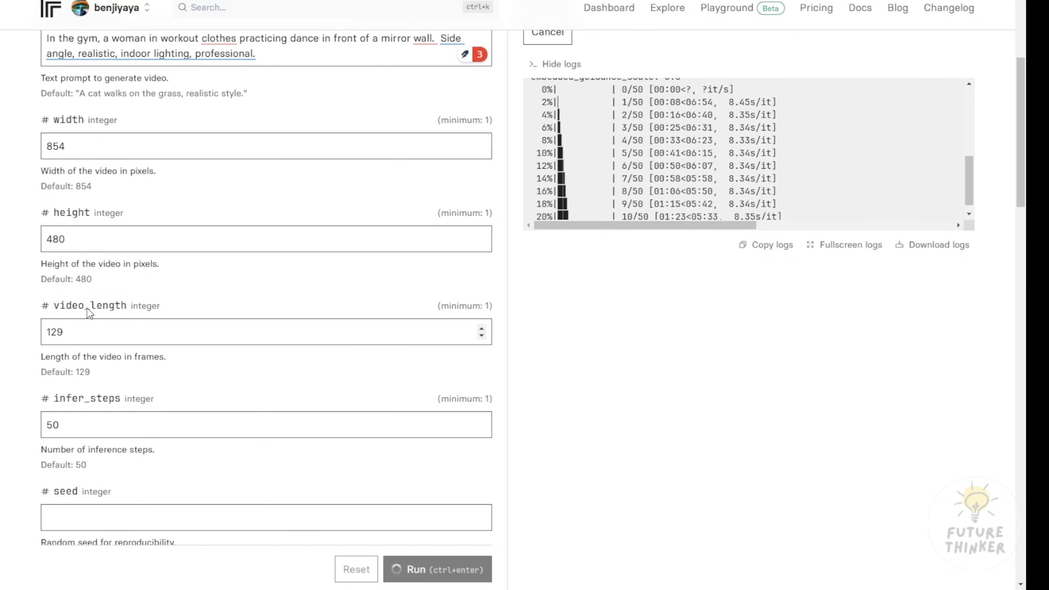
triple_click(265, 332)
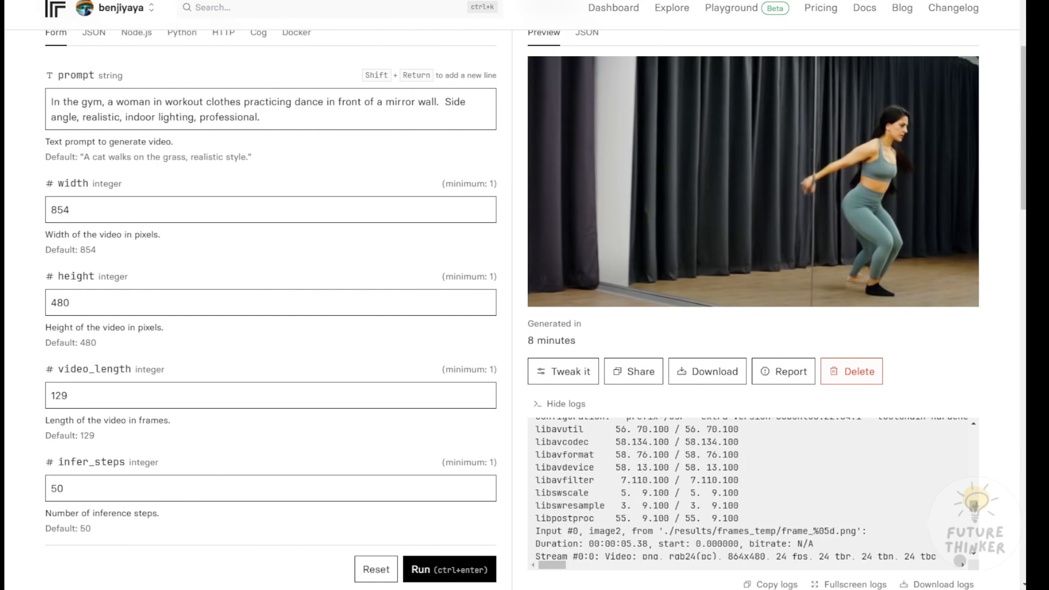
scroll("up", 3)
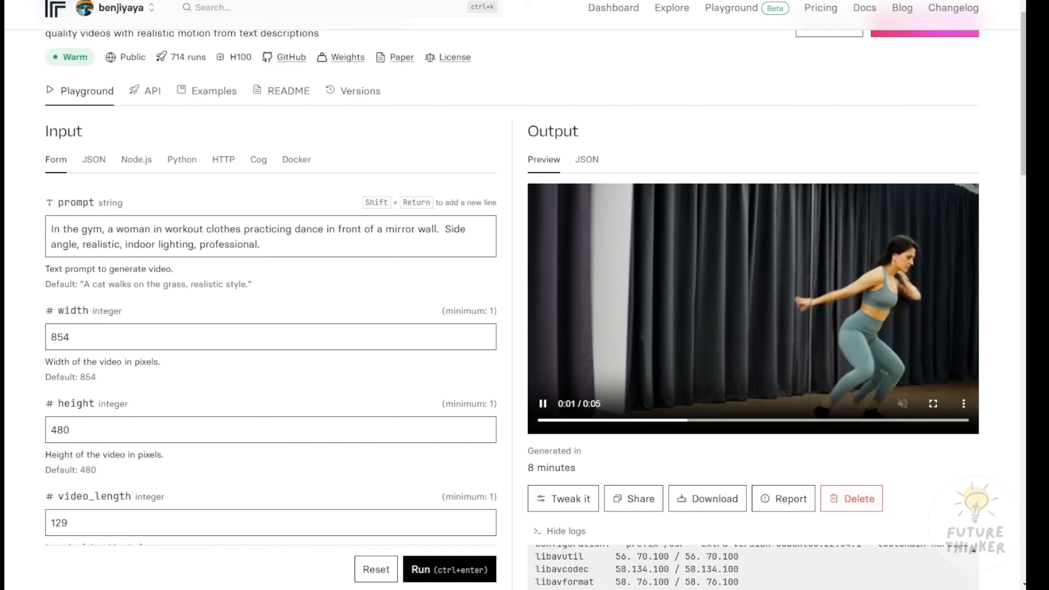
scroll("down", 3)
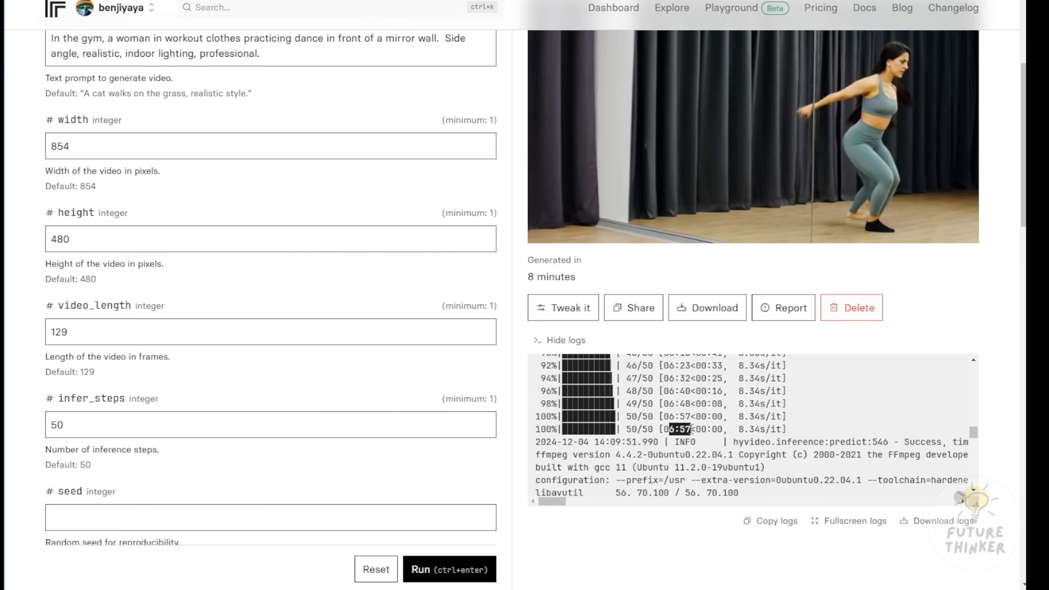
scroll("down", 3)
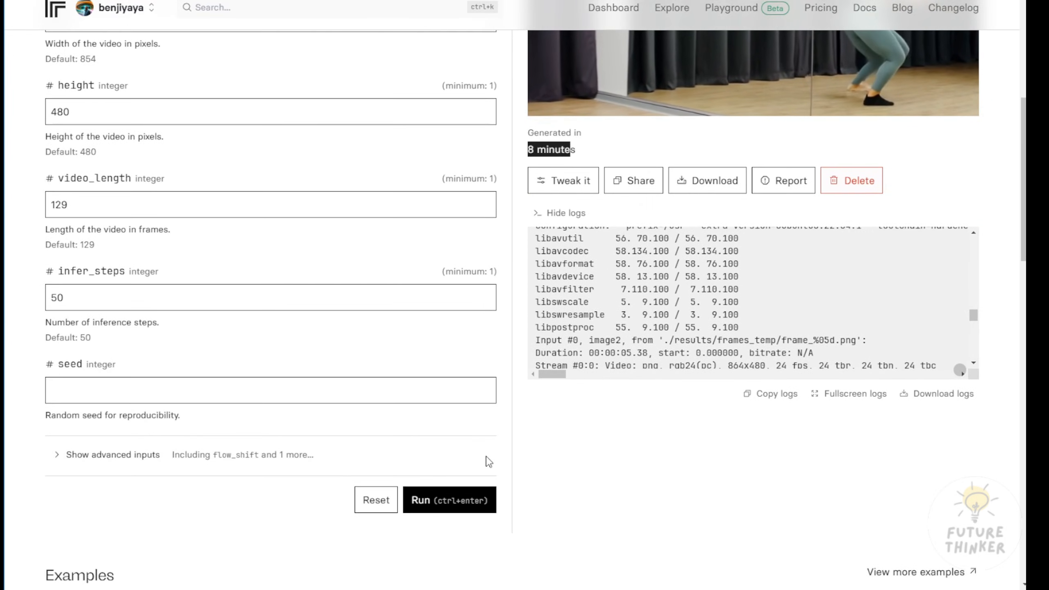
scroll("up", 3)
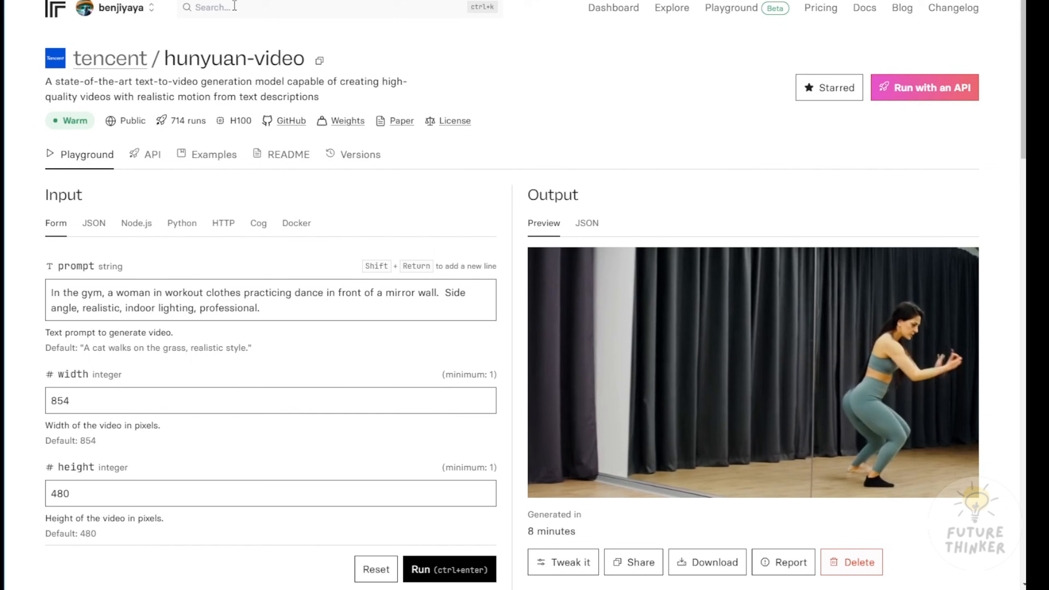
scroll("down", 3)
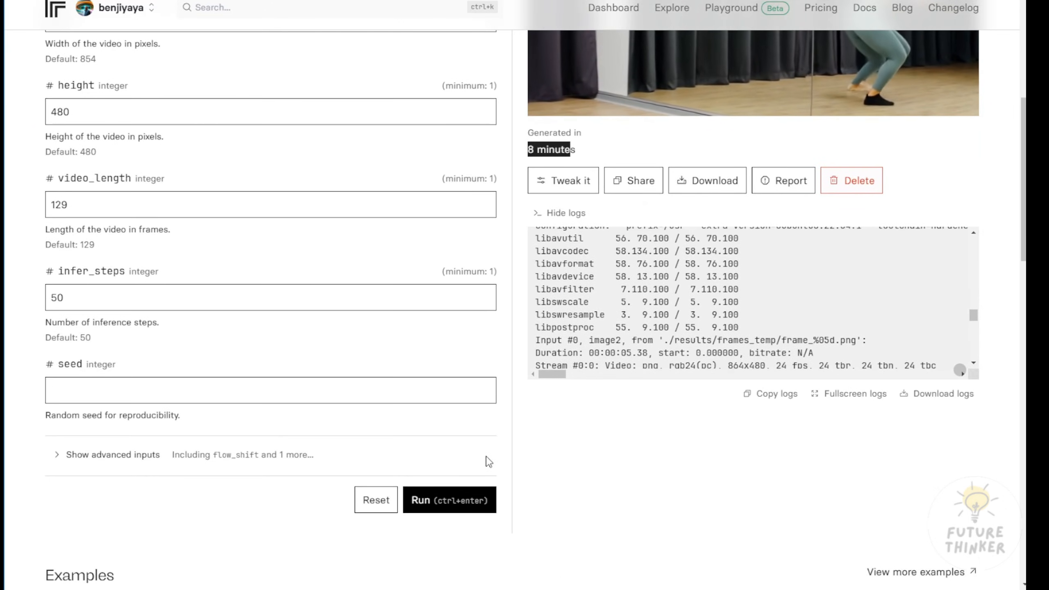
scroll("up", 3)
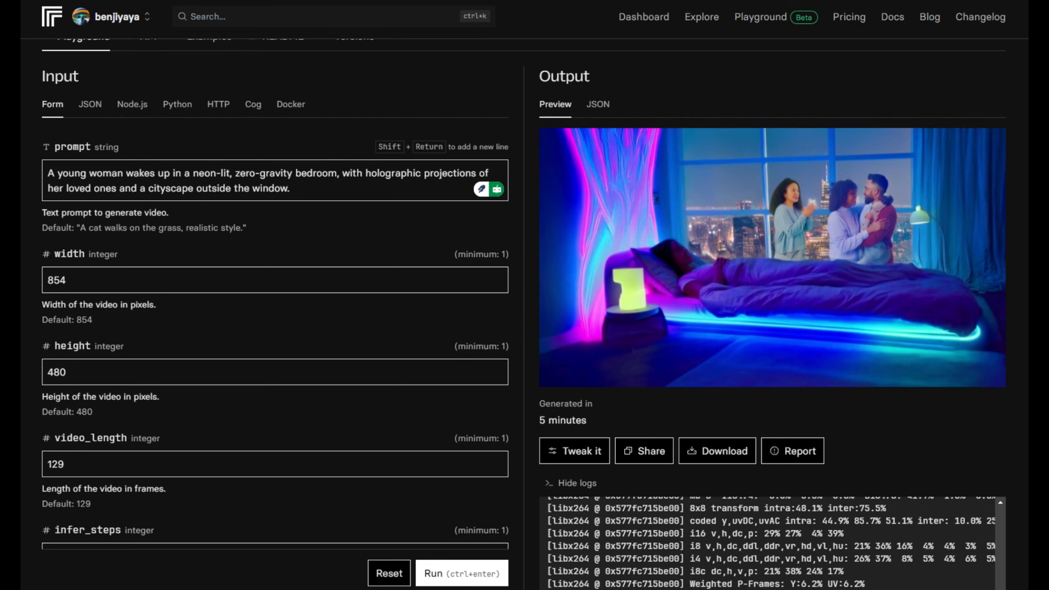
Scroll to the red-eyed robot example output made with 30 inference steps.
scroll("down", 3)
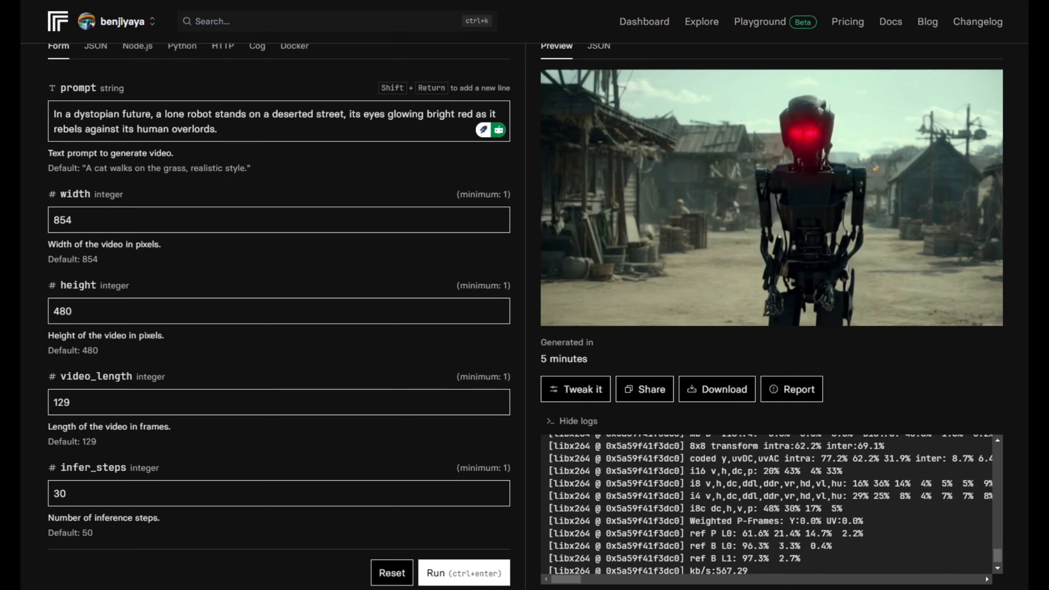